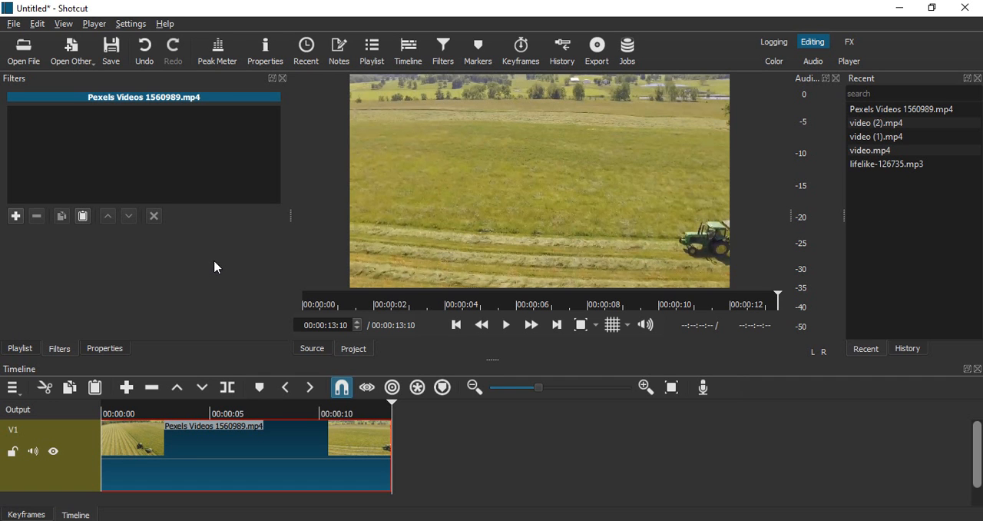
{"action": "mouse_move", "coordinate": [556, 447]}
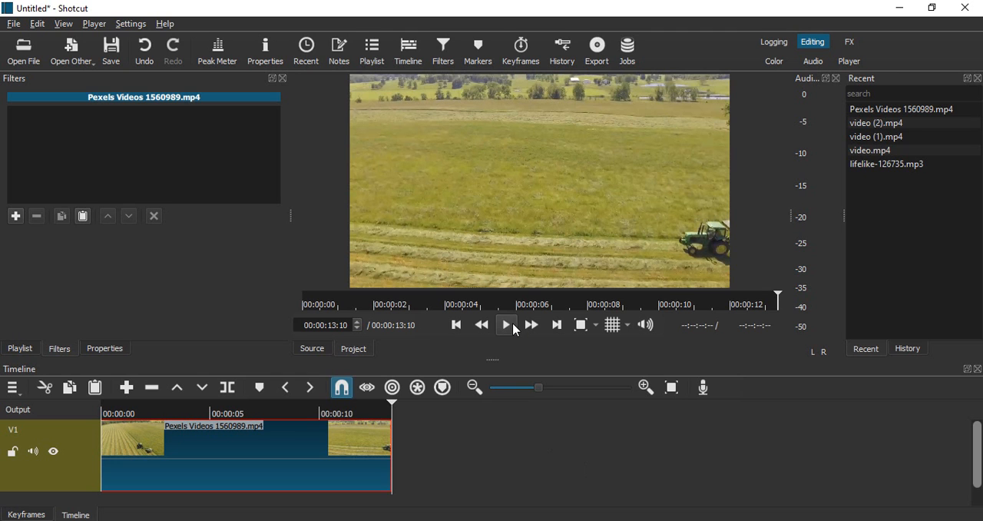
{"action": "mouse_move", "coordinate": [515, 353]}
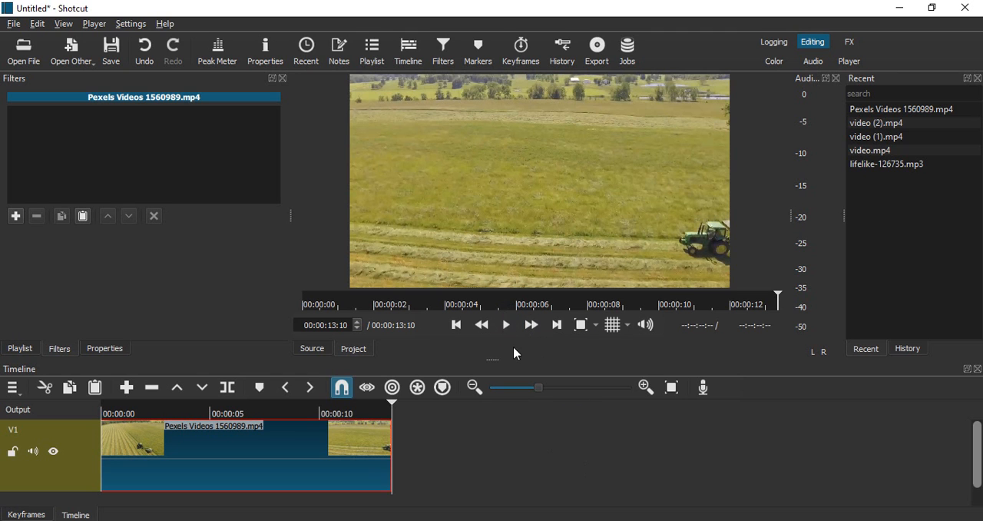
- Play the tractor field clip from the start, then show its 1280x720 h264 properties
{"action": "left_click", "coordinate": [505, 324]}
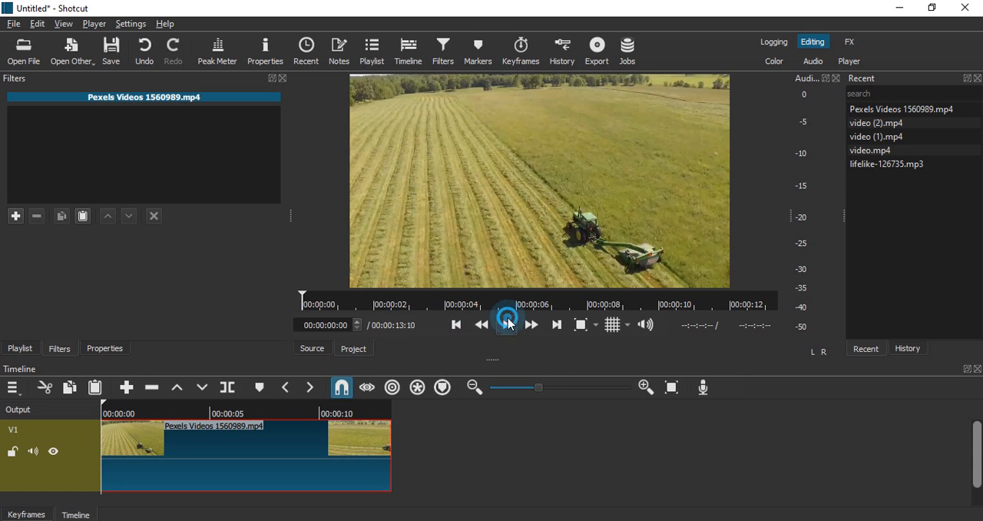
{"action": "left_click", "coordinate": [506, 324]}
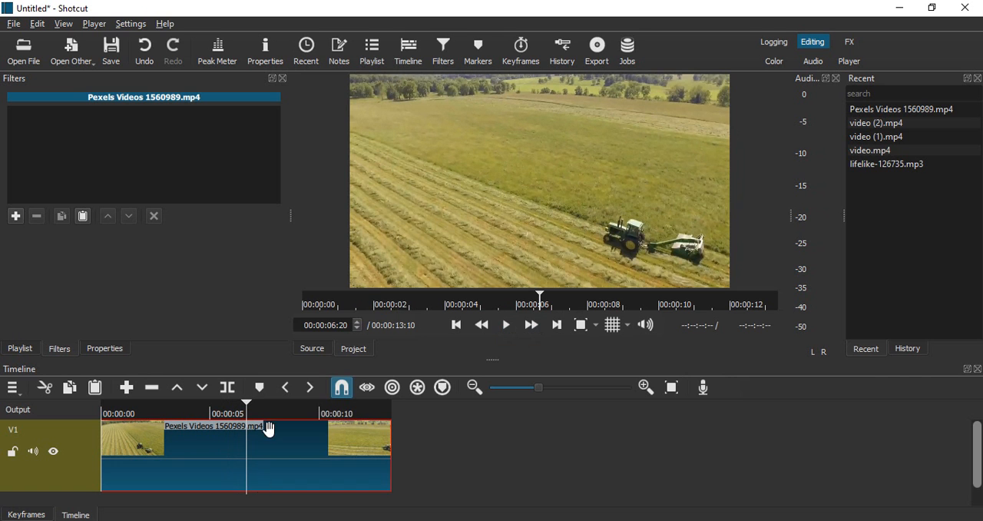
{"action": "mouse_move", "coordinate": [245, 91]}
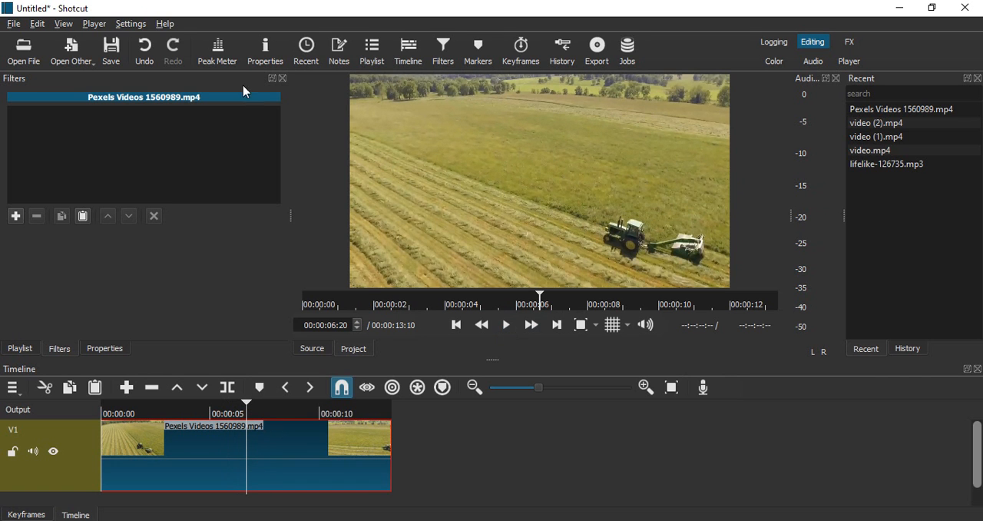
{"action": "left_click", "coordinate": [104, 348]}
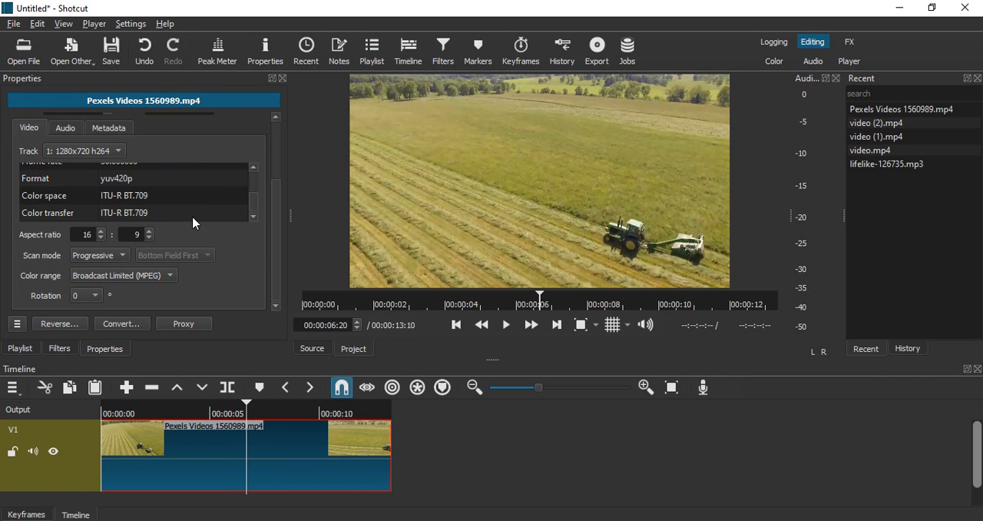
{"action": "mouse_move", "coordinate": [57, 330]}
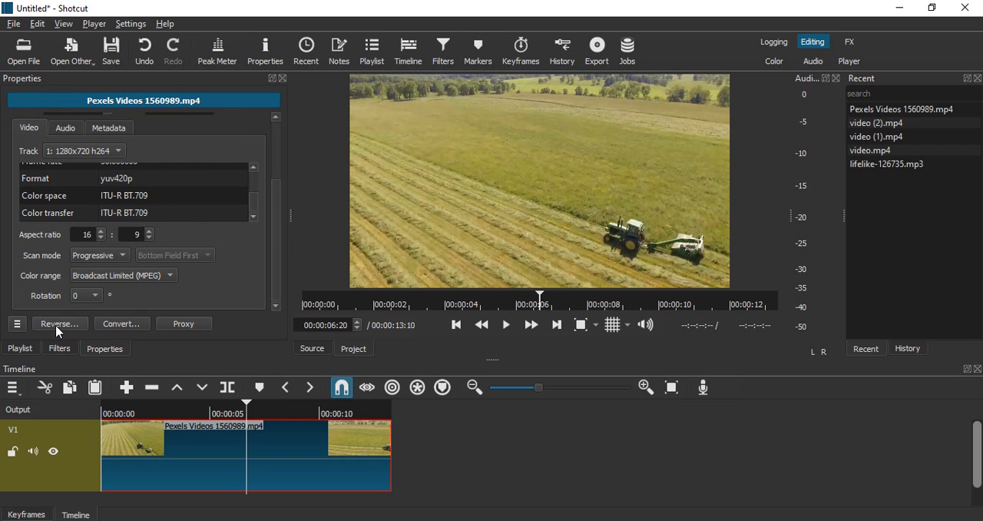
- Reverse the tractor clip as a good-quality H.264 MP4 saved to the Desktop
{"action": "left_click", "coordinate": [60, 322]}
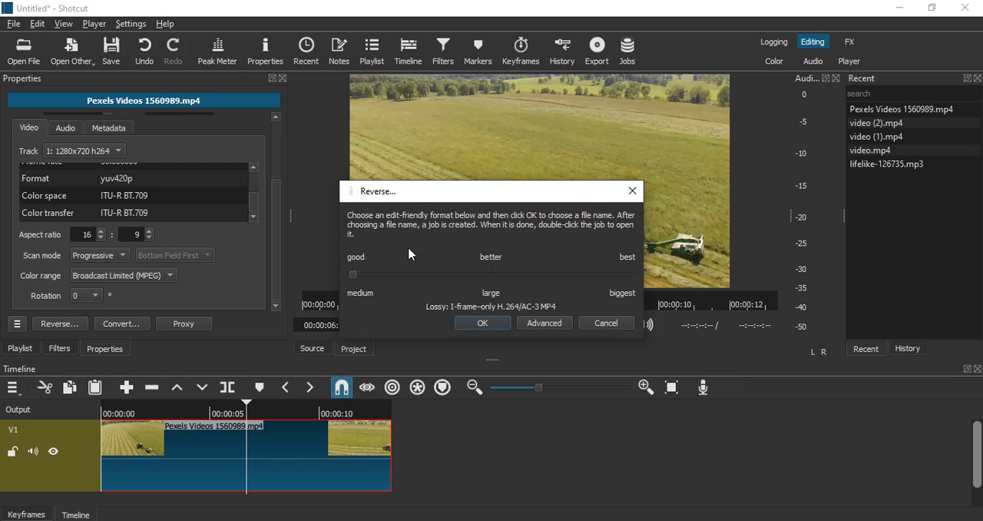
{"action": "mouse_move", "coordinate": [376, 240]}
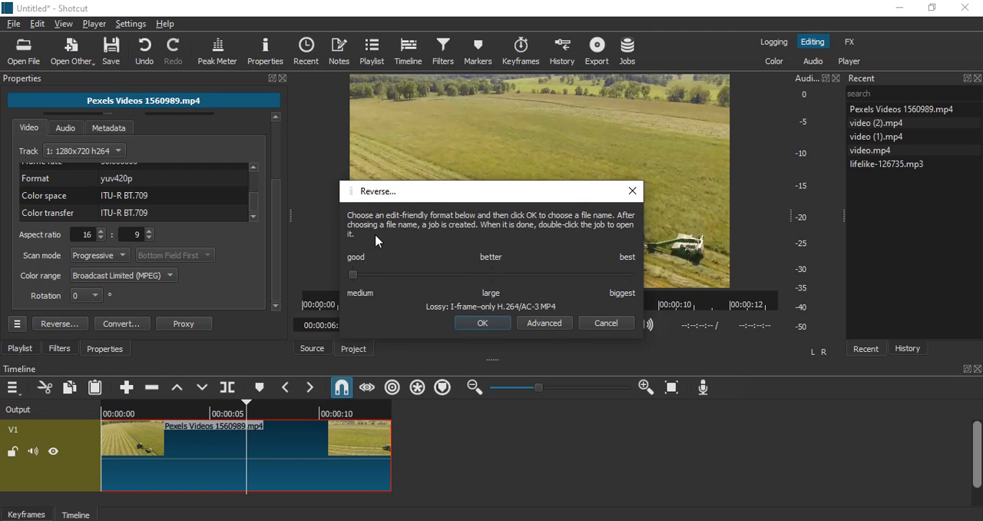
{"action": "mouse_move", "coordinate": [394, 224]}
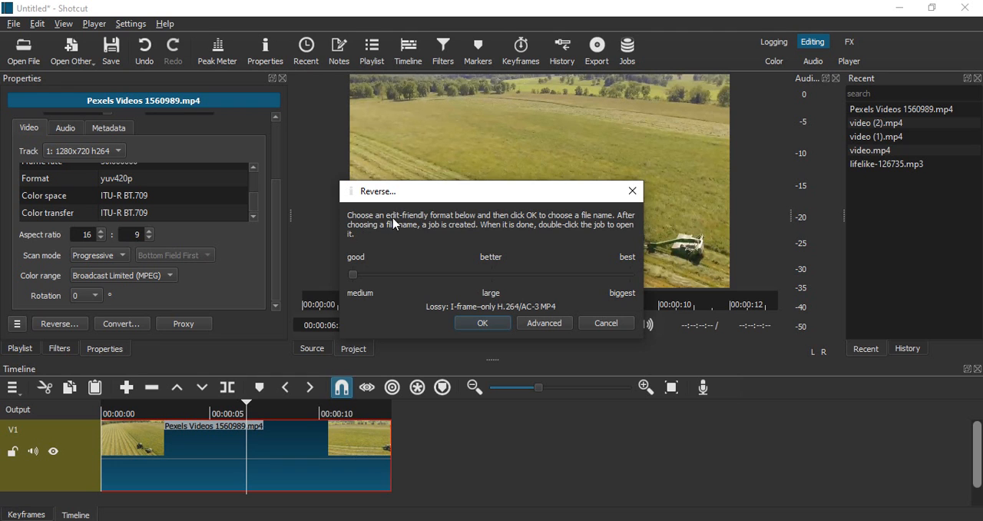
{"action": "mouse_move", "coordinate": [608, 228]}
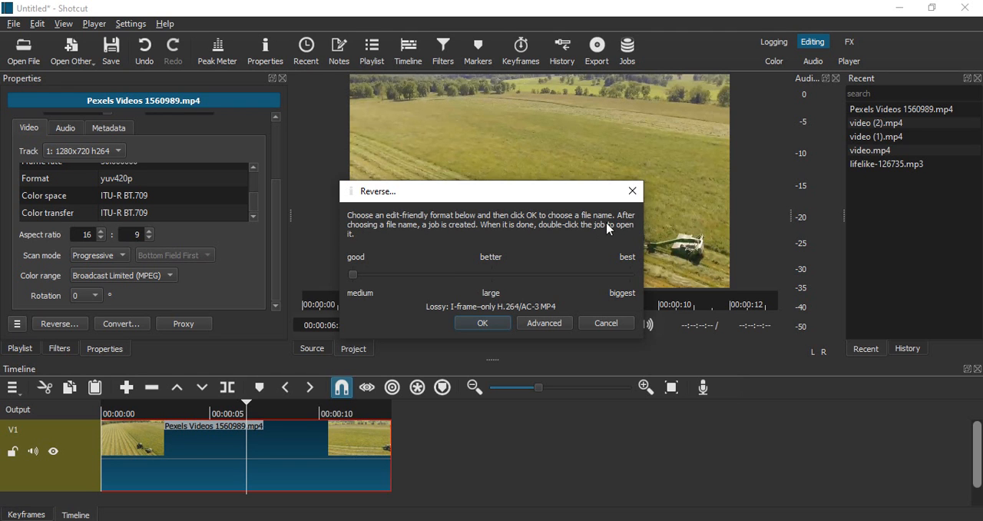
{"action": "mouse_move", "coordinate": [474, 235]}
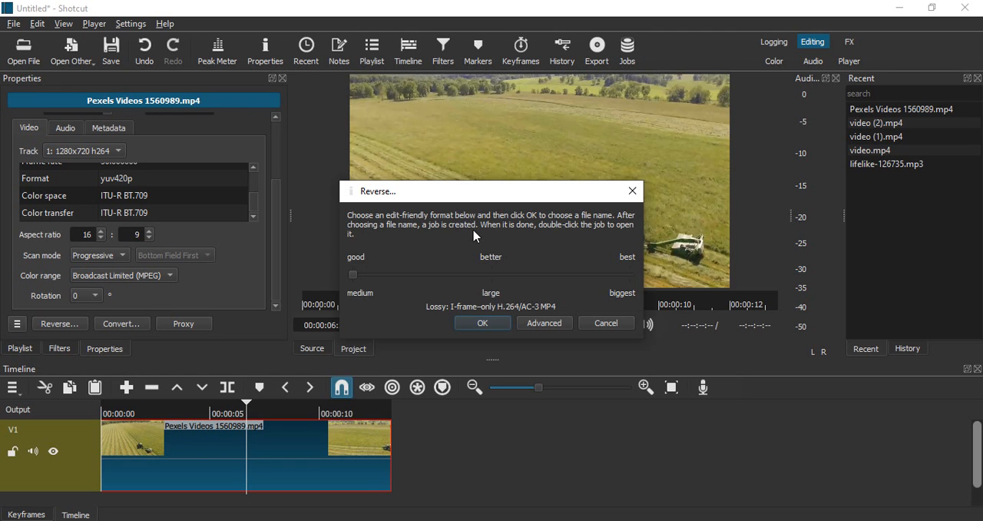
{"action": "mouse_move", "coordinate": [624, 232]}
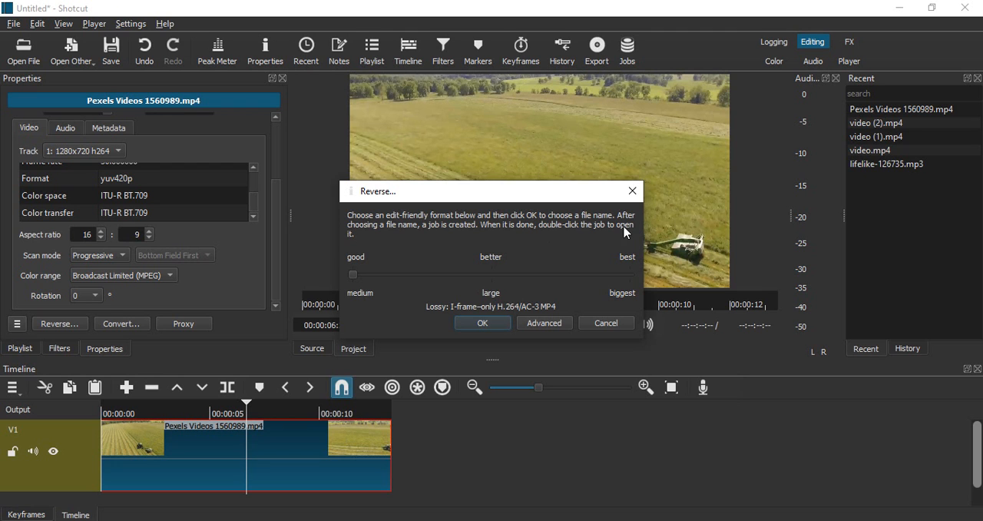
{"action": "mouse_move", "coordinate": [352, 278]}
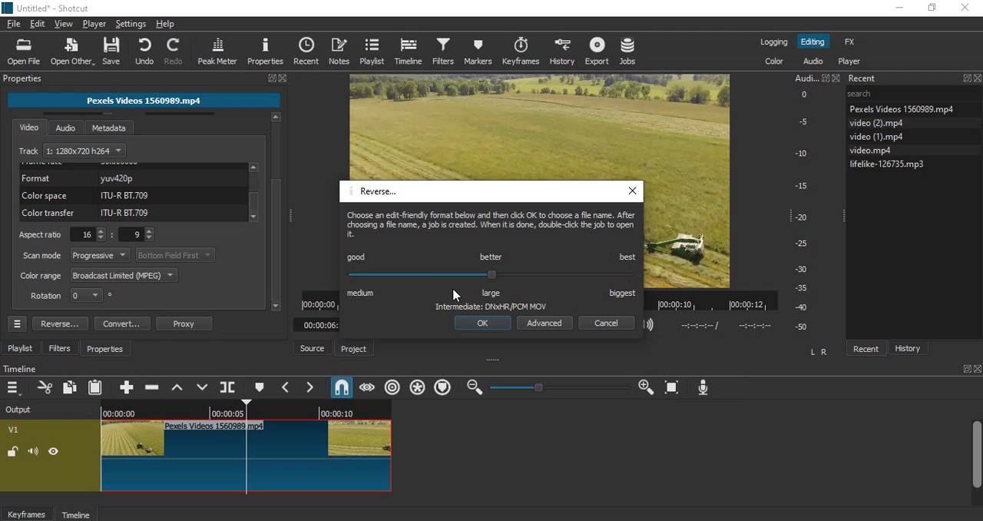
{"action": "left_click_drag", "start_coordinate": [491, 274], "coordinate": [630, 275]}
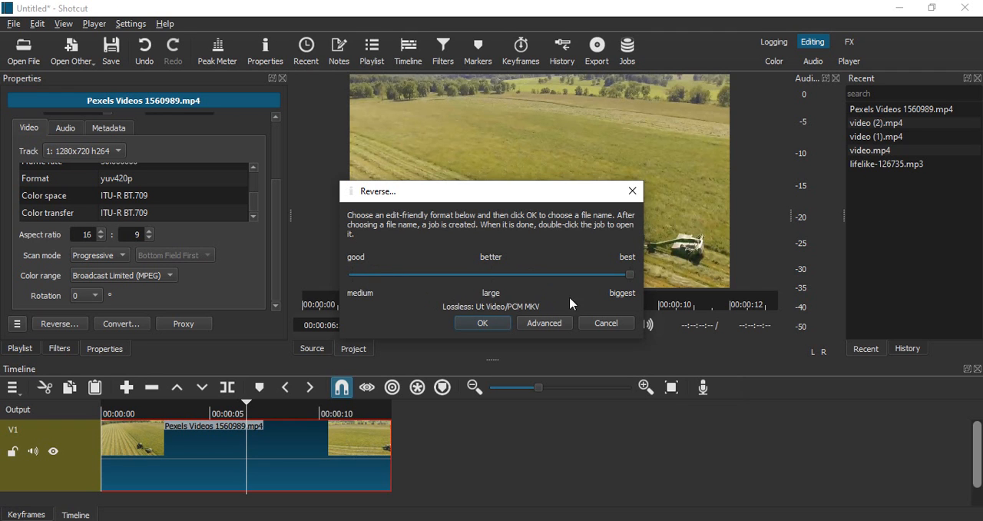
{"action": "left_click_drag", "start_coordinate": [630, 274], "coordinate": [492, 274]}
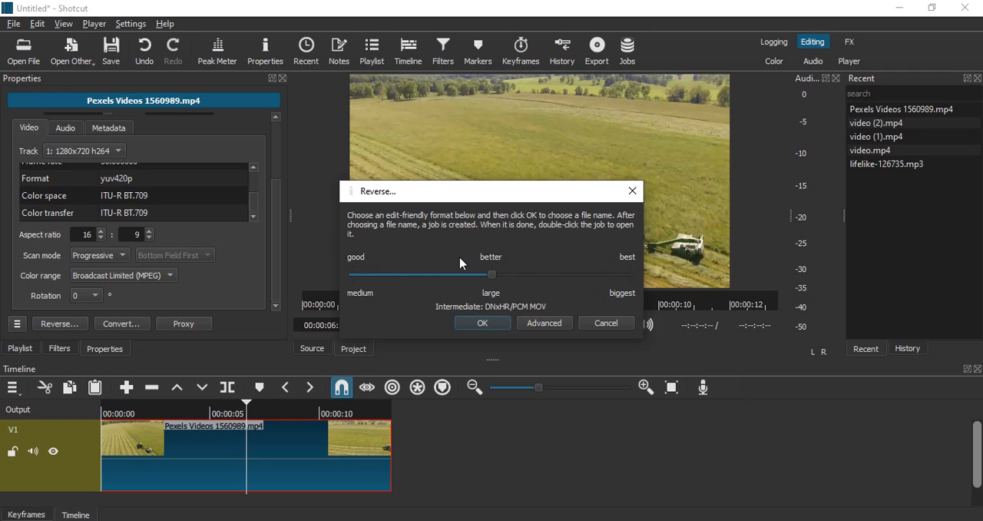
{"action": "mouse_move", "coordinate": [421, 275]}
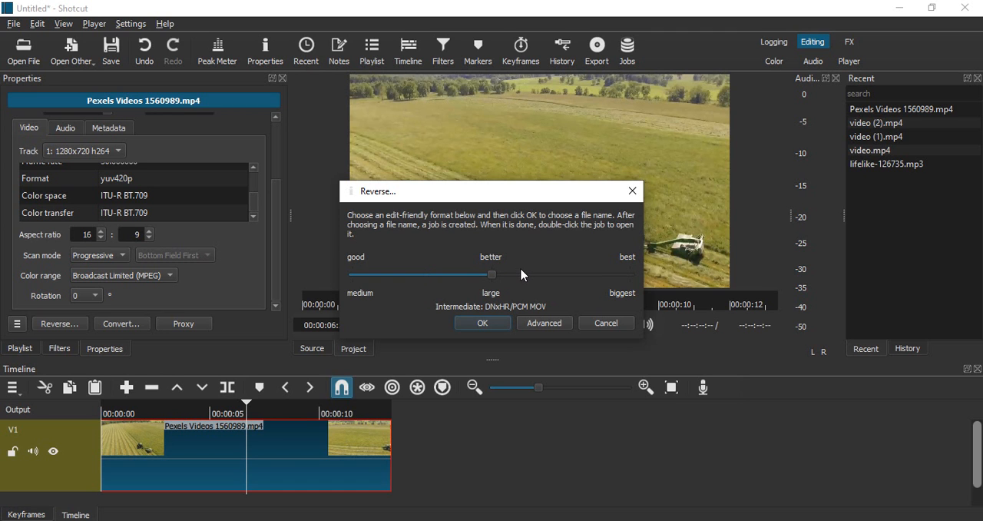
{"action": "mouse_move", "coordinate": [490, 286]}
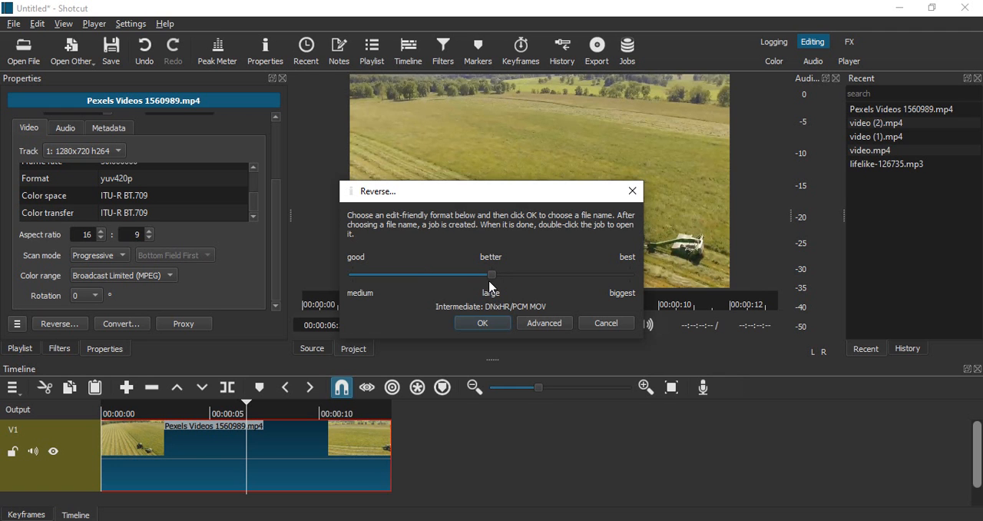
{"action": "left_click_drag", "start_coordinate": [491, 274], "coordinate": [353, 275]}
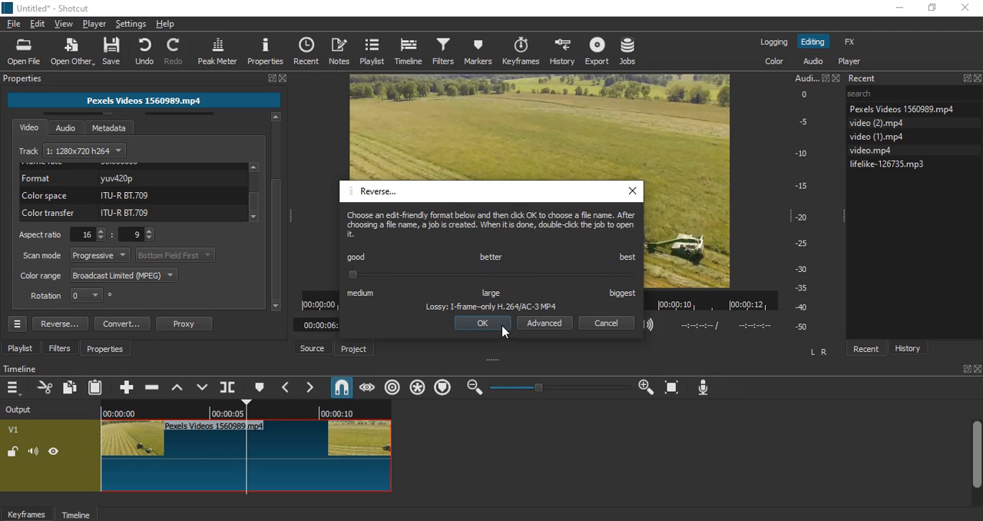
{"action": "left_click", "coordinate": [482, 322]}
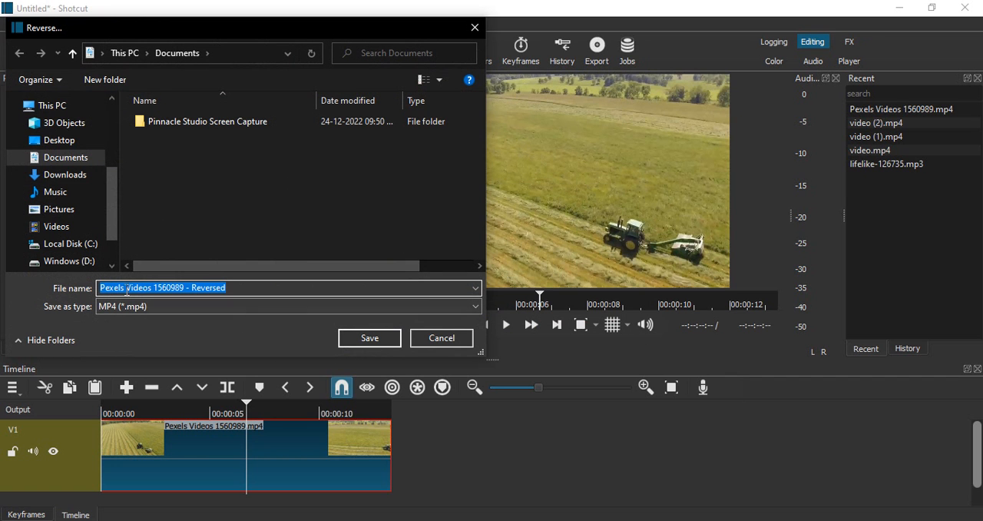
{"action": "left_click", "coordinate": [59, 140]}
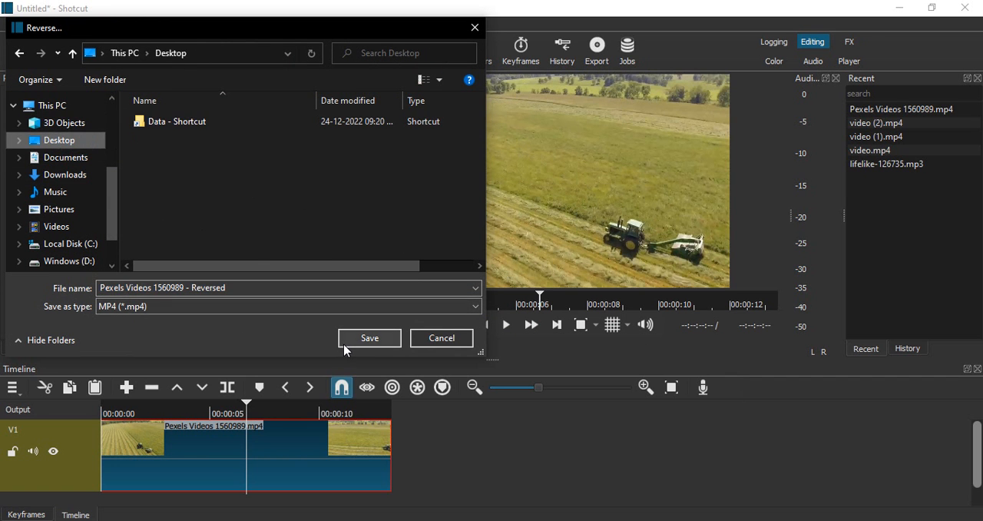
{"action": "left_click", "coordinate": [370, 338]}
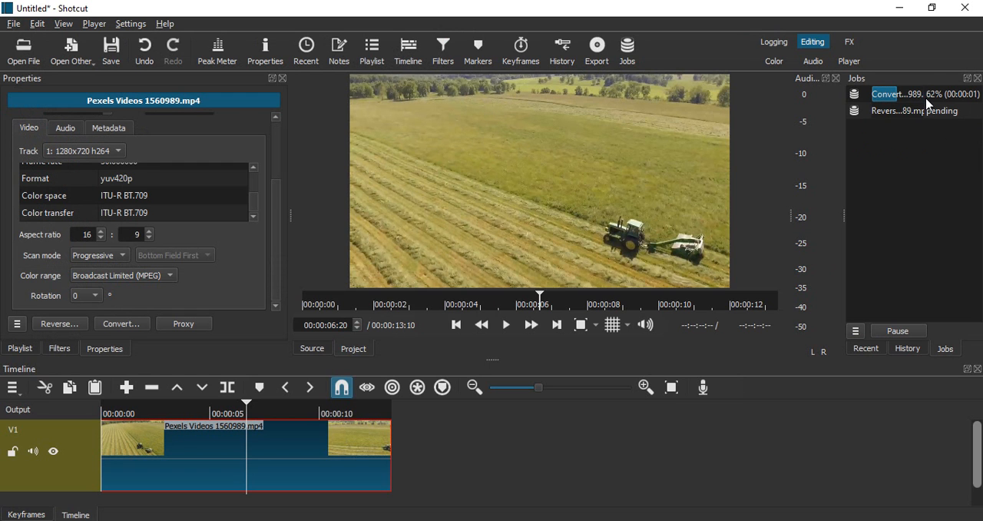
{"action": "mouse_move", "coordinate": [930, 94]}
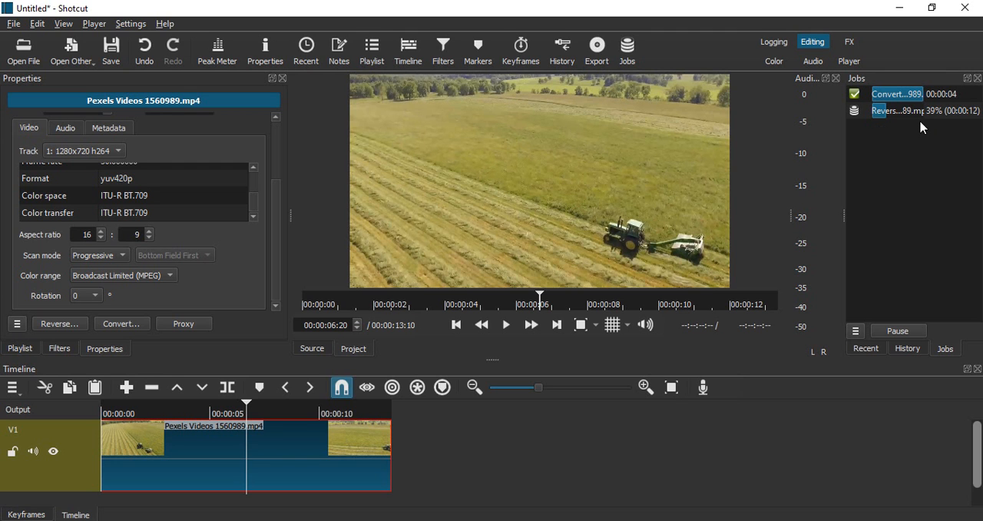
{"action": "mouse_move", "coordinate": [653, 311]}
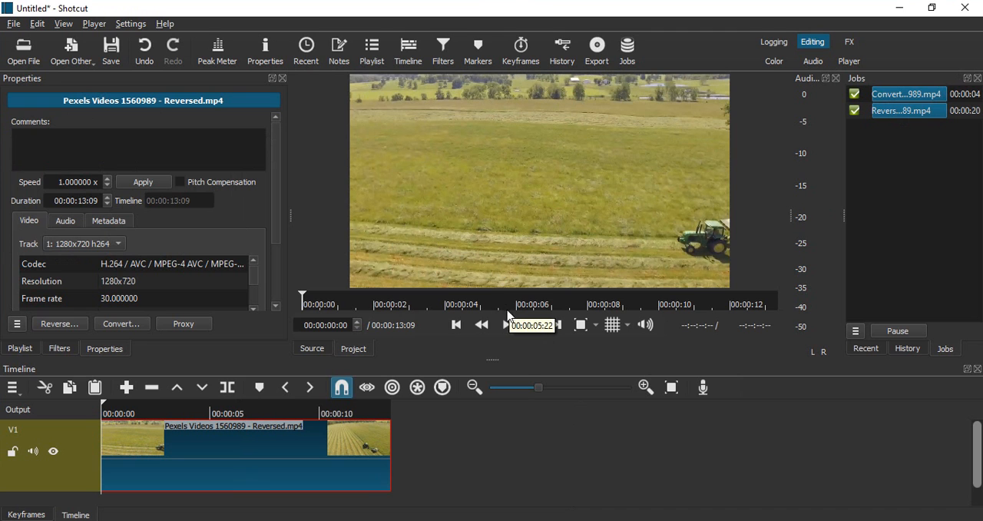
{"action": "mouse_move", "coordinate": [923, 122]}
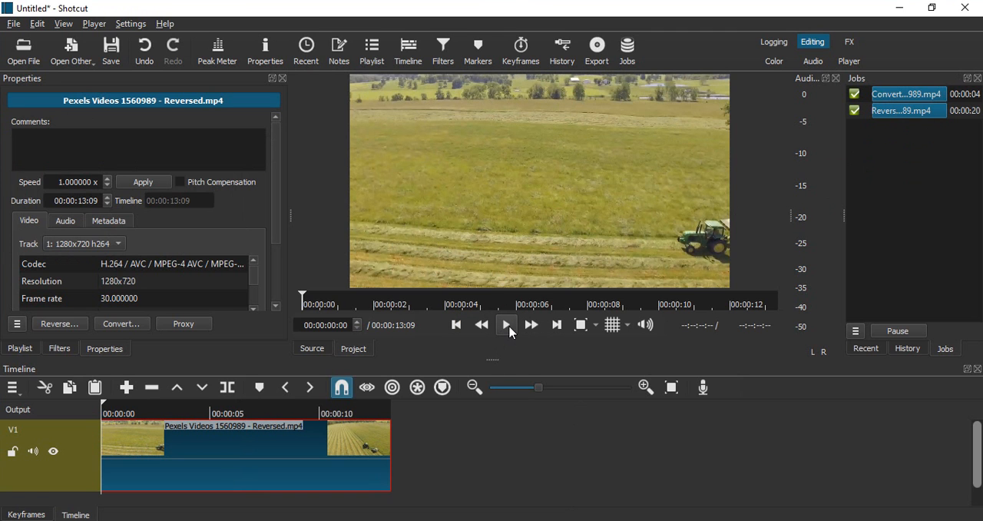
{"action": "mouse_move", "coordinate": [506, 324]}
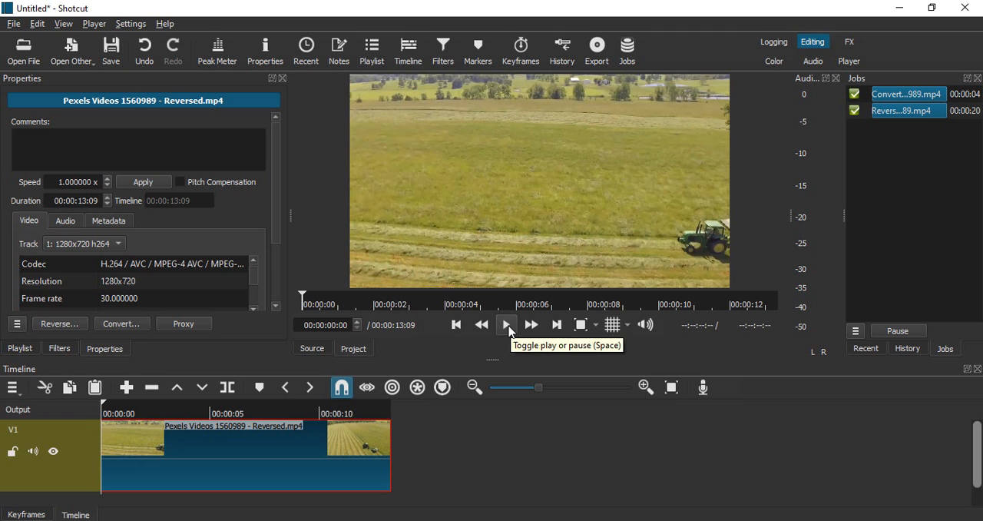
{"action": "mouse_move", "coordinate": [213, 436]}
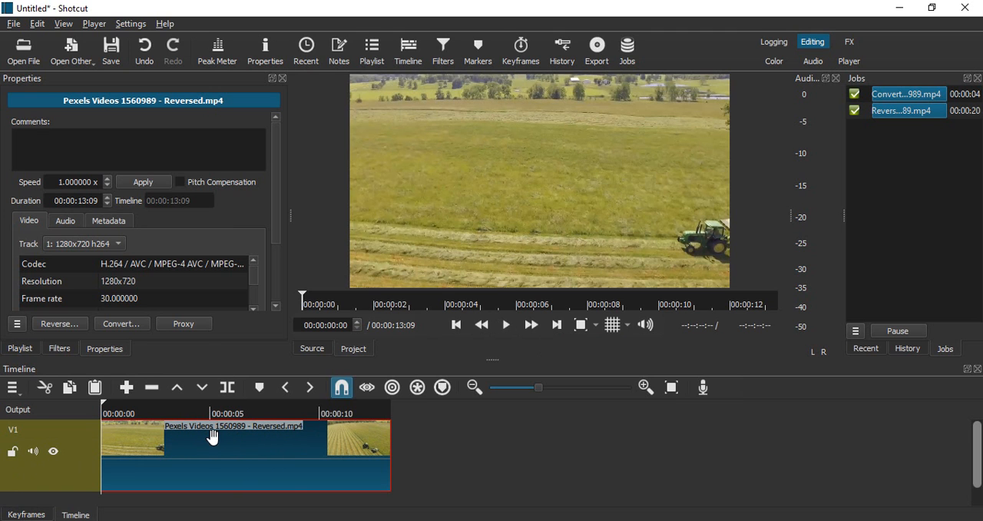
{"action": "mouse_move", "coordinate": [263, 430]}
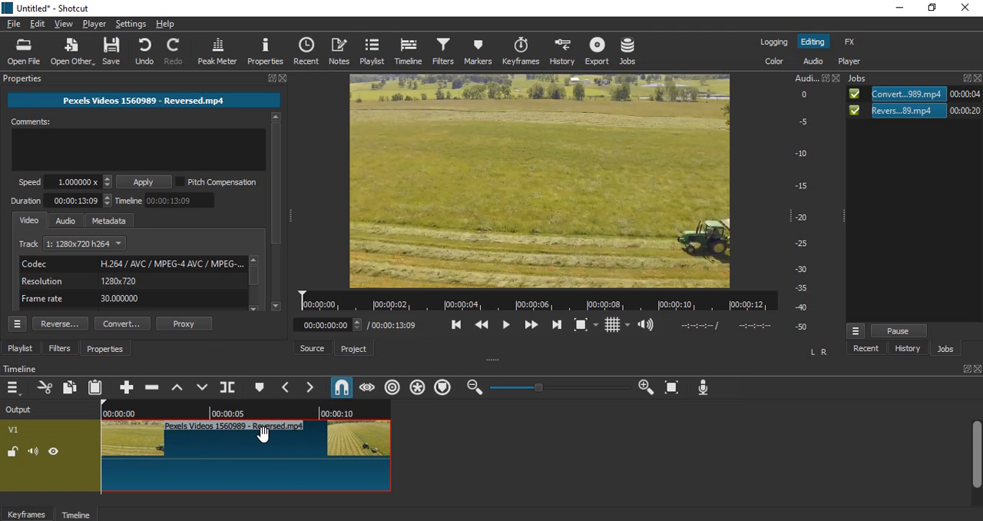
{"action": "mouse_move", "coordinate": [511, 425]}
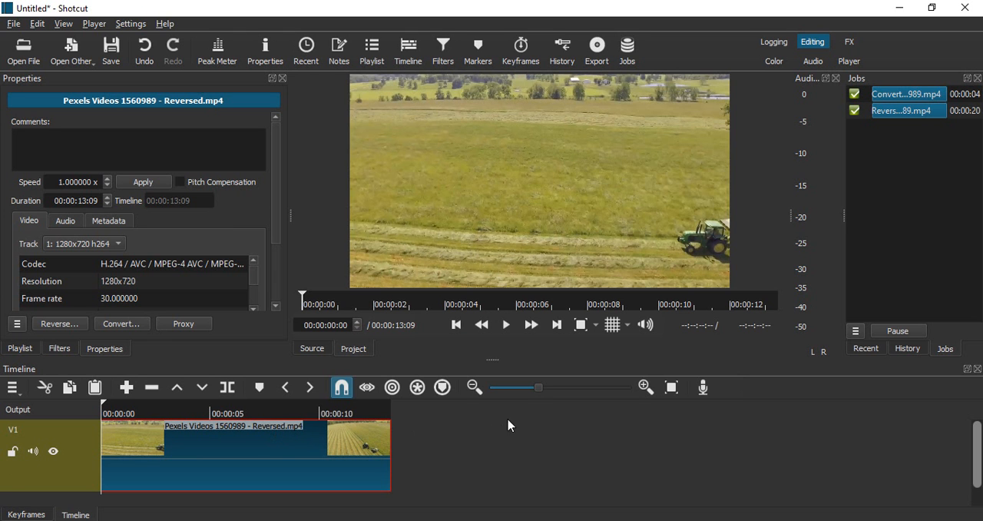
- Start playback of the reversed tractor clip in the preview player
{"action": "left_click", "coordinate": [505, 323]}
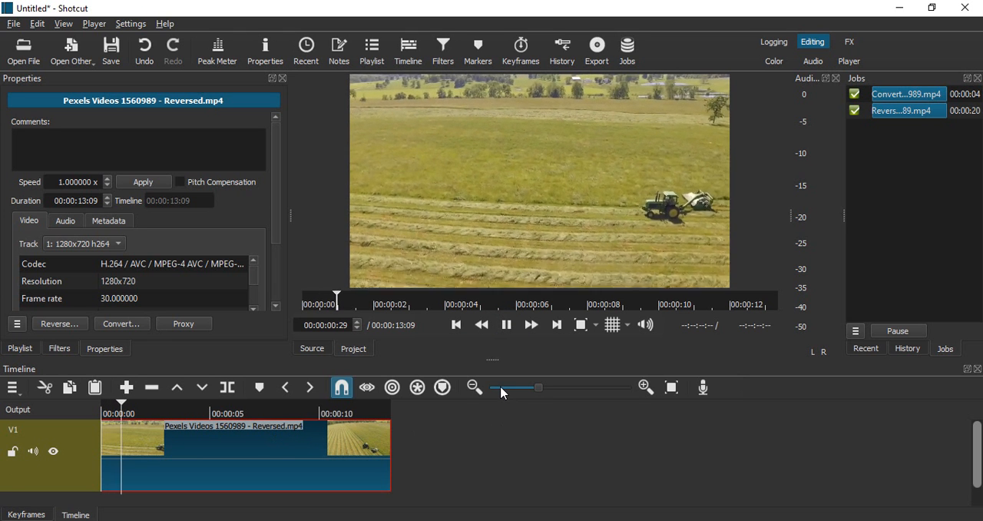